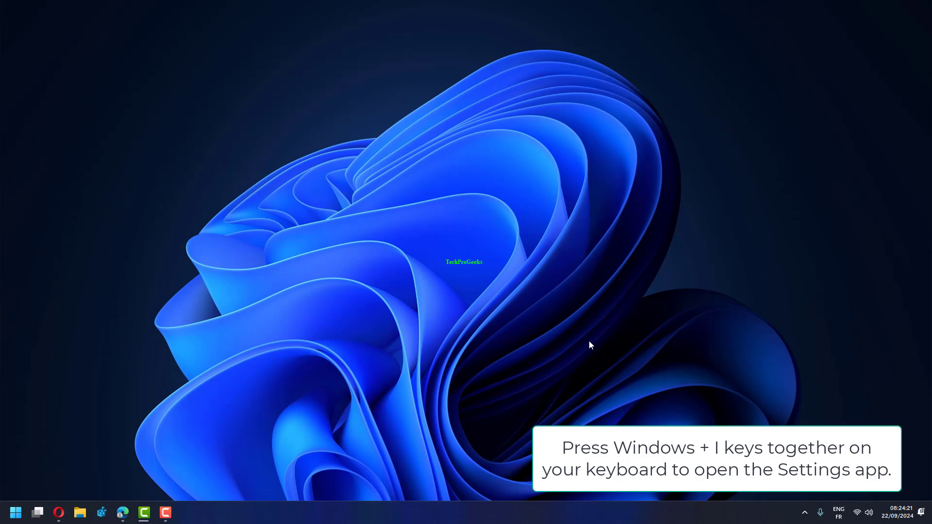
# Launch the Settings app with Win+I.
pyautogui.press('Win+i')
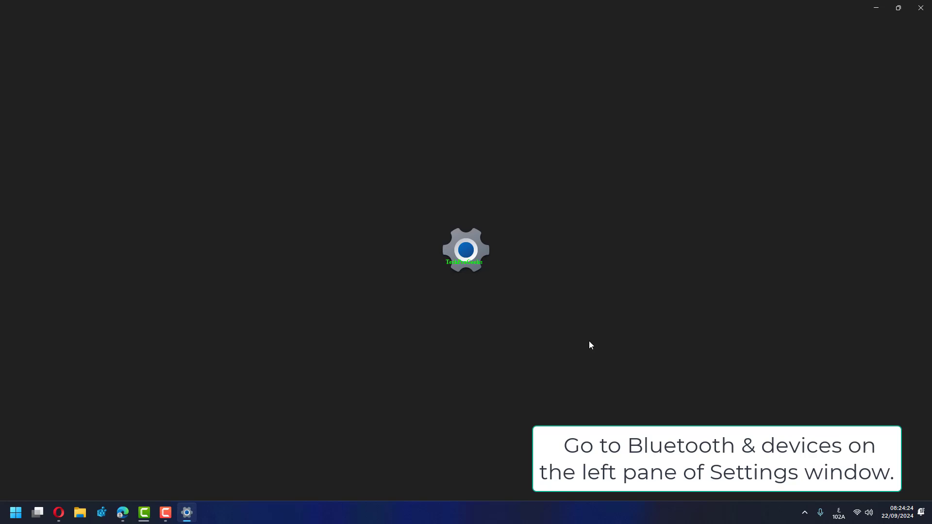
pyautogui.moveTo(537, 355)
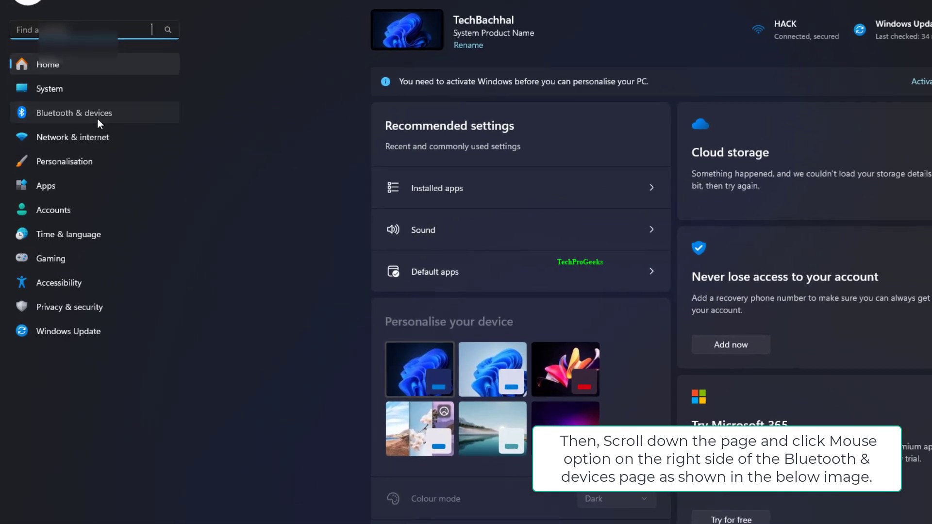
# Go to the Bluetooth & devices section from the Settings home page.
pyautogui.click(75, 112)
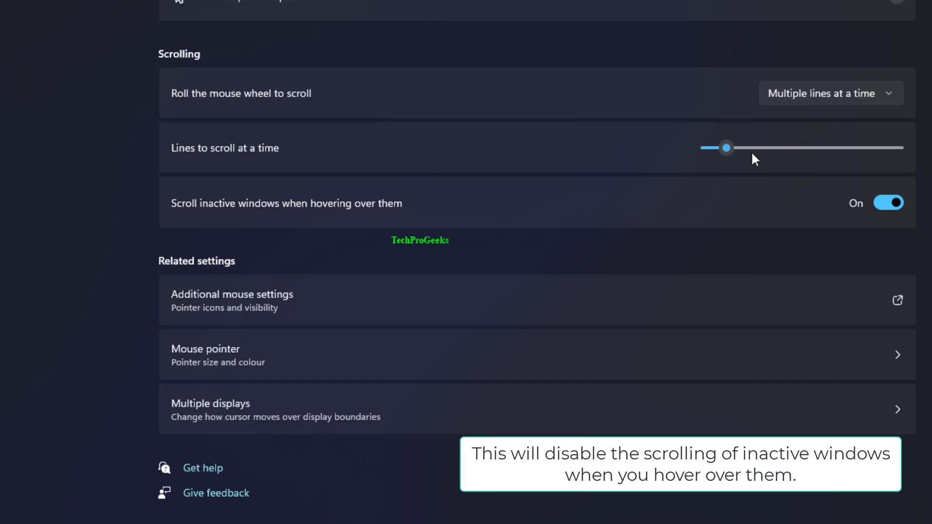
# Scroll the Mouse page to reveal the Scrolling options.
pyautogui.scroll(3)
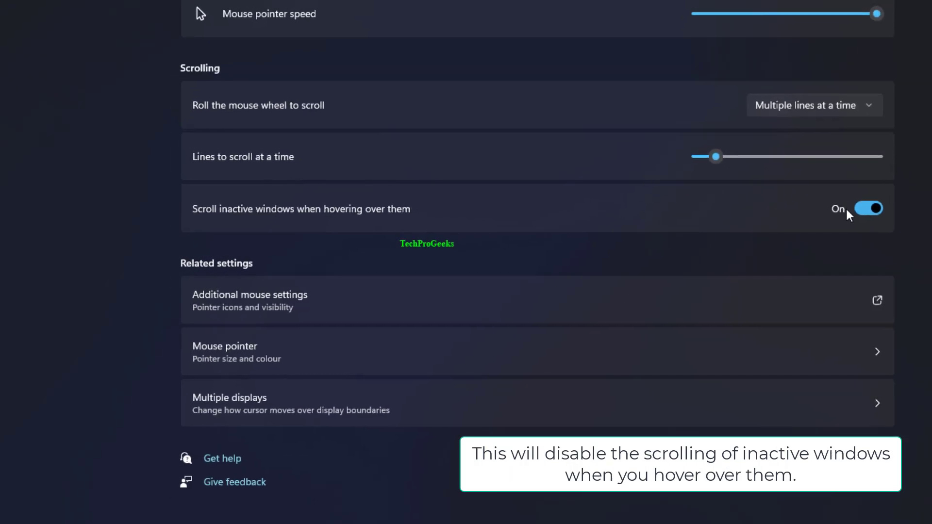